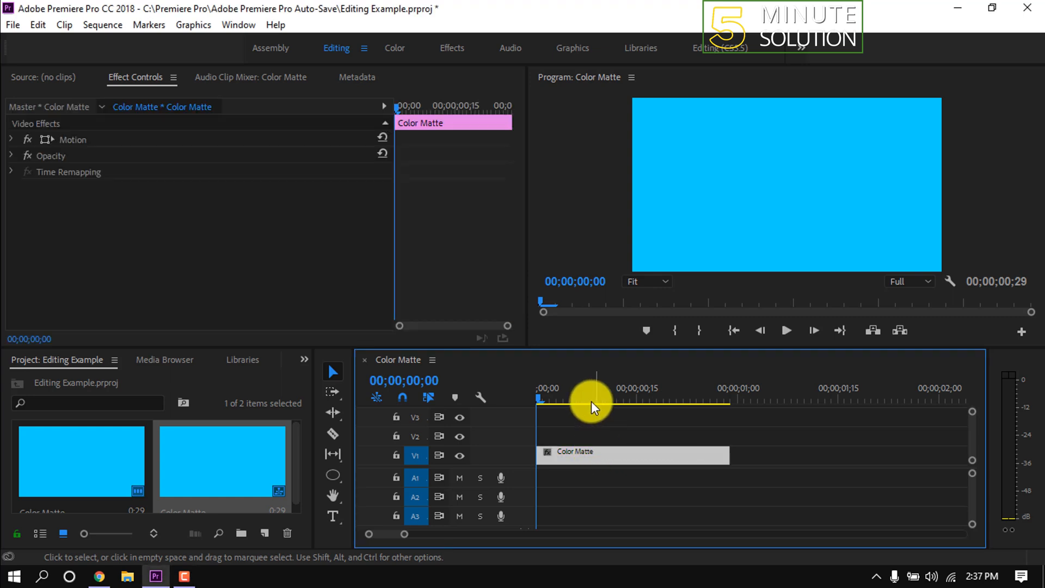
Step: Deselect the matte clip and reveal the Rectangle and Ellipse tools under the Pen tool
{"action": "left_click", "coordinate": [556, 401]}
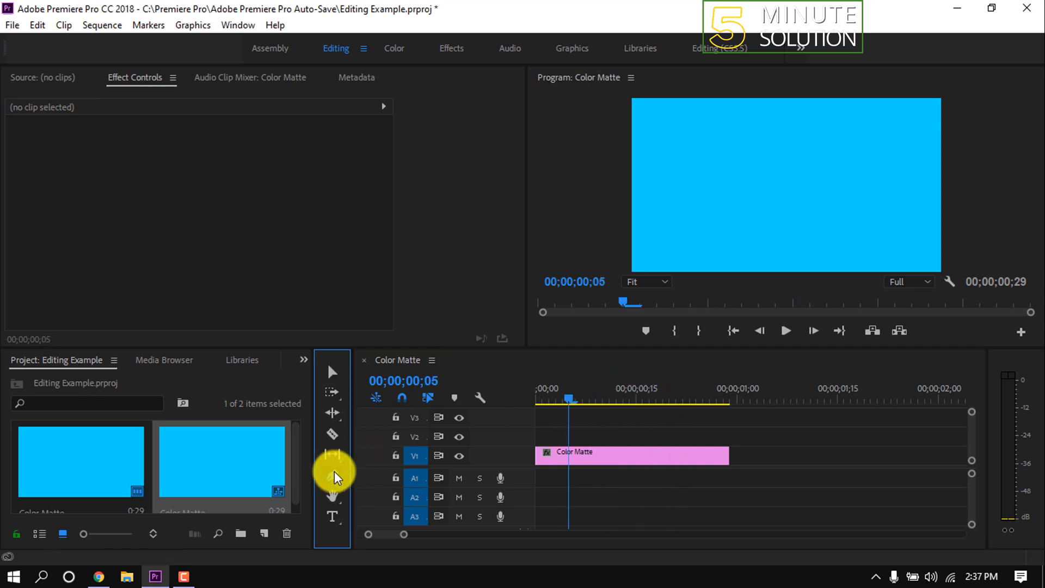
{"action": "left_click", "coordinate": [332, 455]}
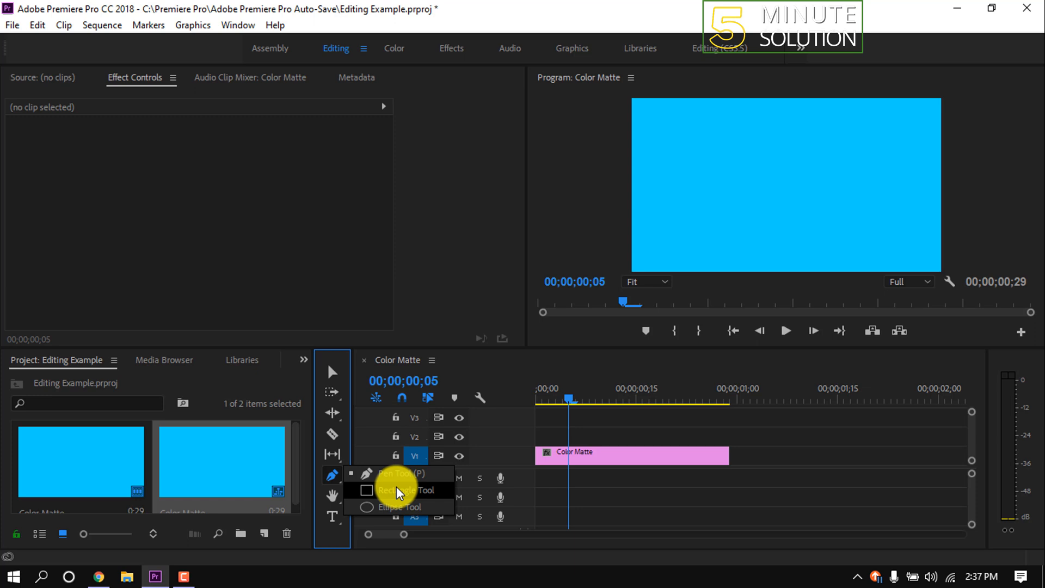
Step: Draw a small square in the upper part of the frame with the Rectangle Tool
{"action": "left_click", "coordinate": [398, 490]}
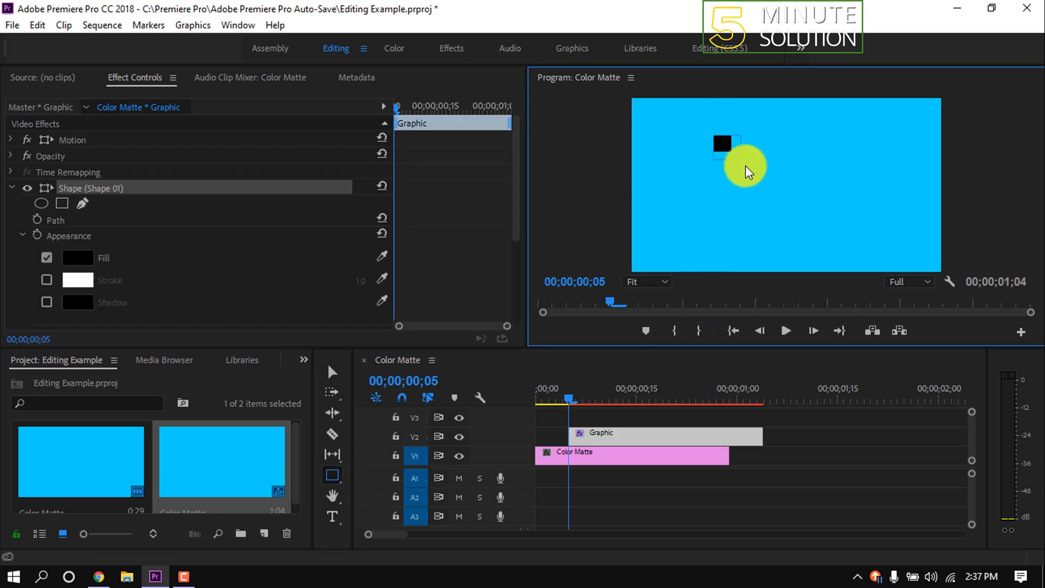
{"action": "left_click_drag", "start_coordinate": [724, 145], "coordinate": [733, 160]}
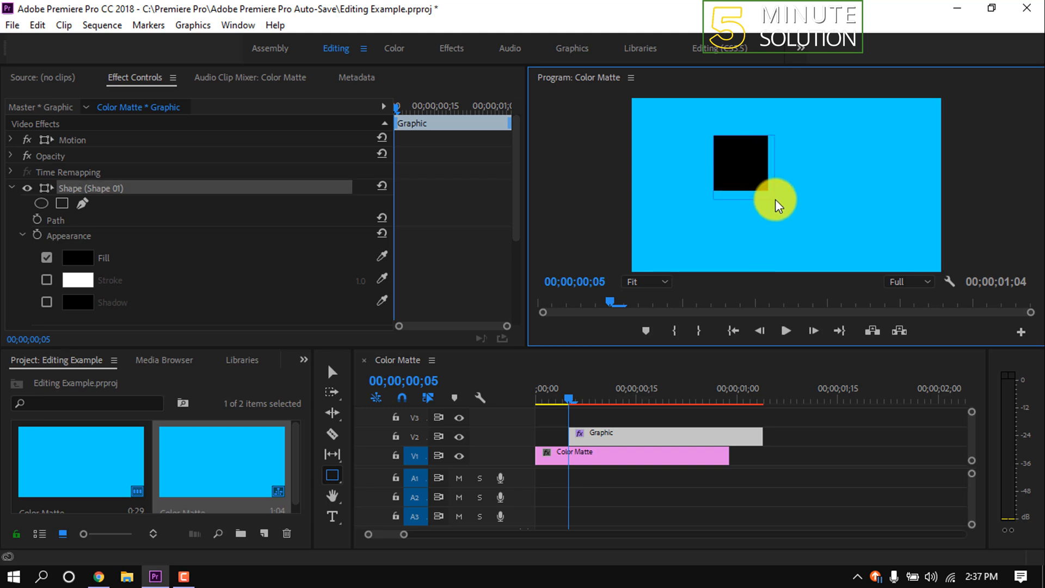
{"action": "mouse_move", "coordinate": [333, 372]}
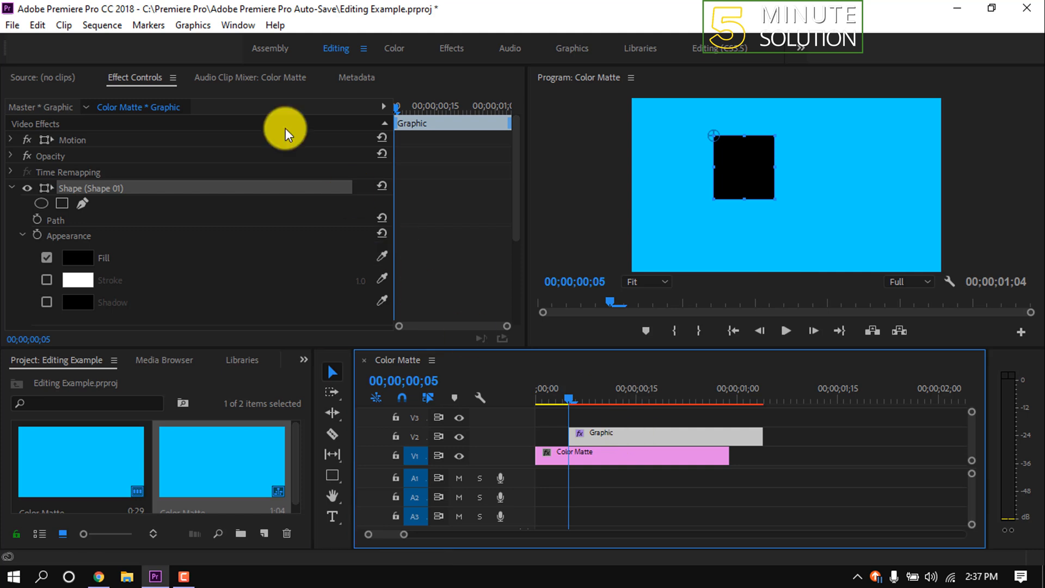
{"action": "mouse_move", "coordinate": [168, 213]}
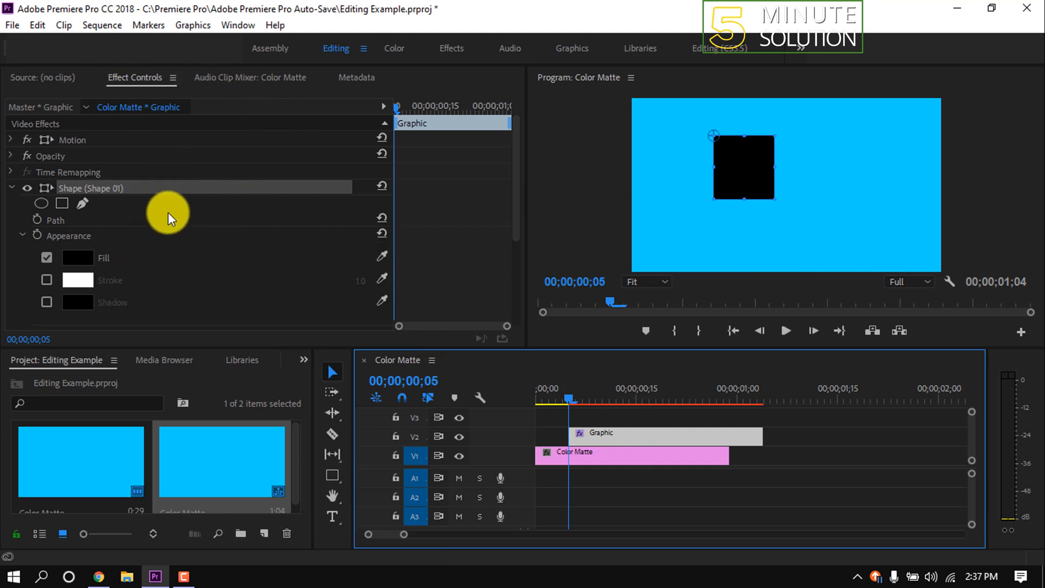
Step: Set the square's Fill colour to red, then uncheck Fill to leave it hollow
{"action": "scroll", "scroll_direction": "down", "scroll_amount": 3}
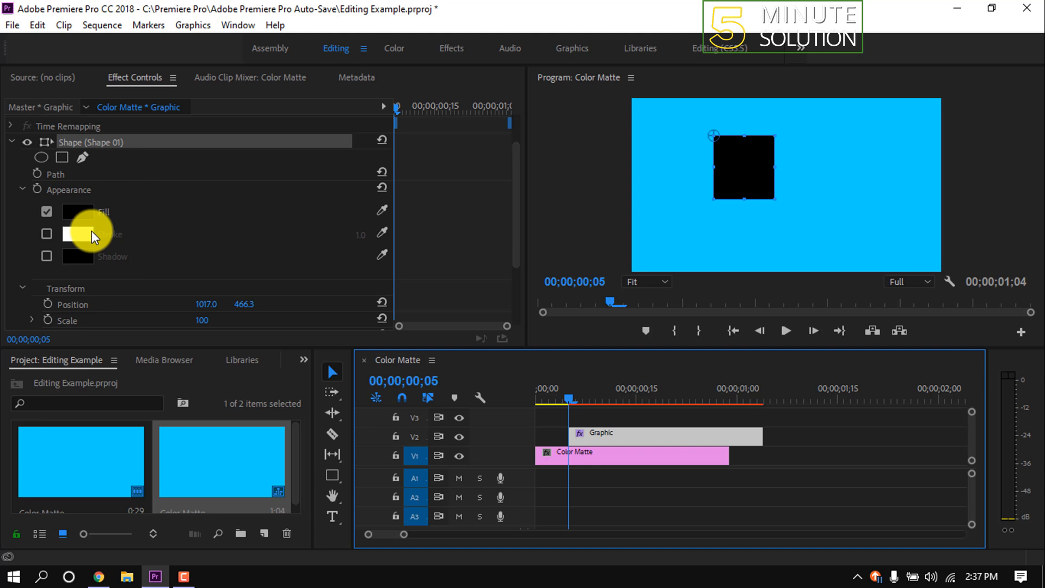
{"action": "left_click", "coordinate": [77, 212]}
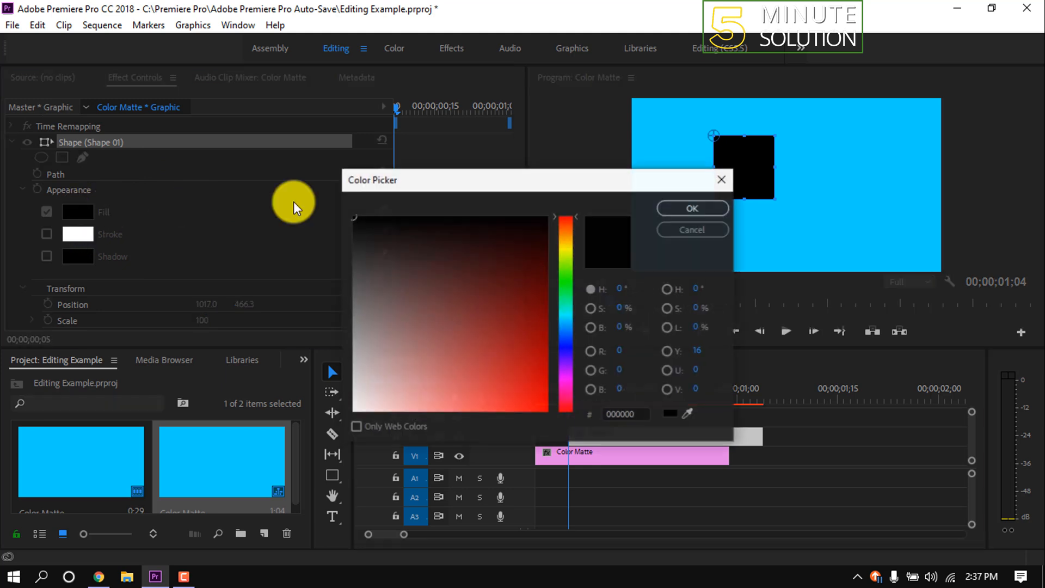
{"action": "left_click", "coordinate": [550, 371]}
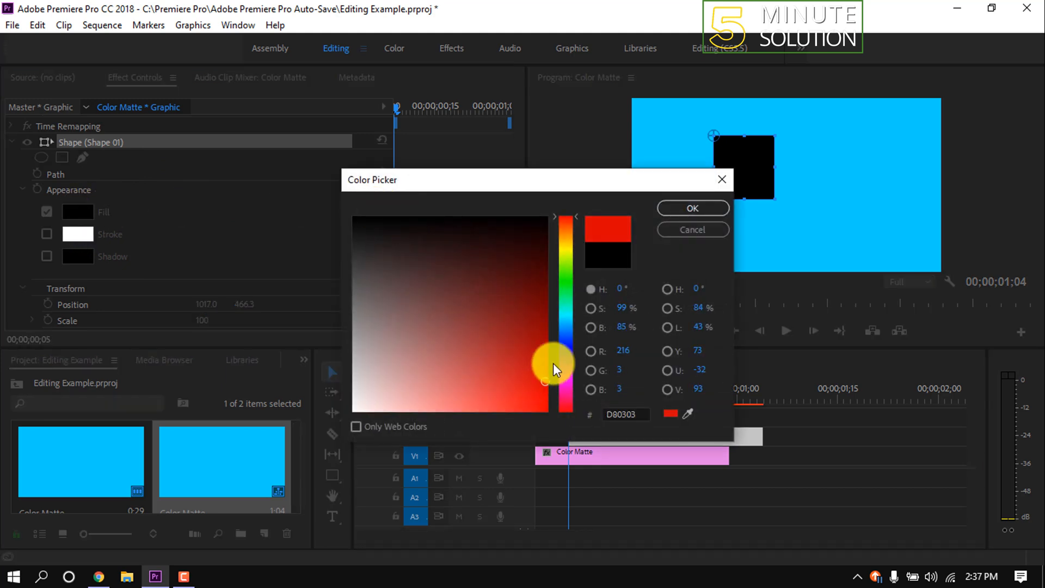
{"action": "left_click", "coordinate": [692, 208]}
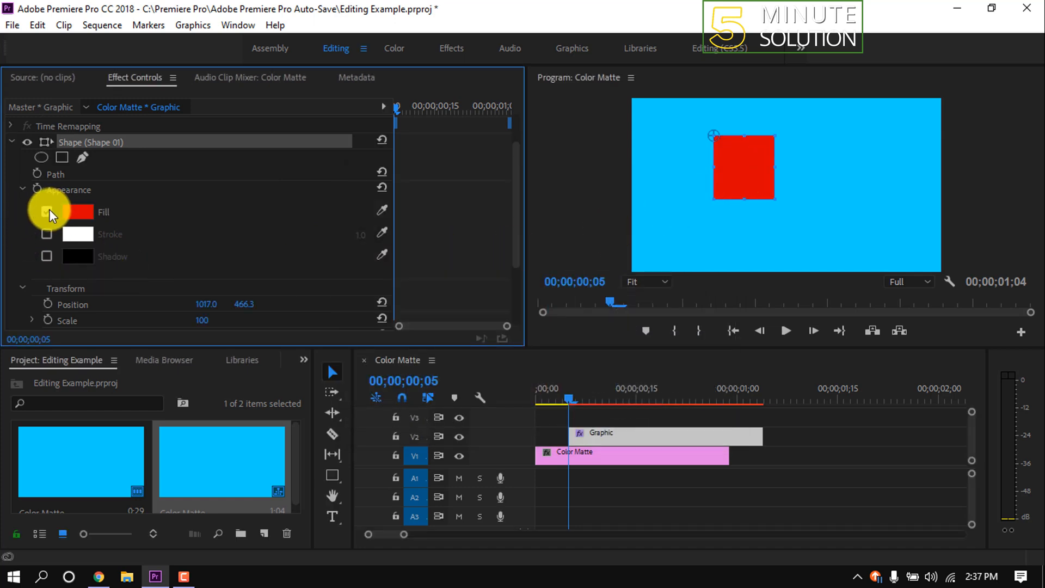
{"action": "left_click", "coordinate": [47, 211]}
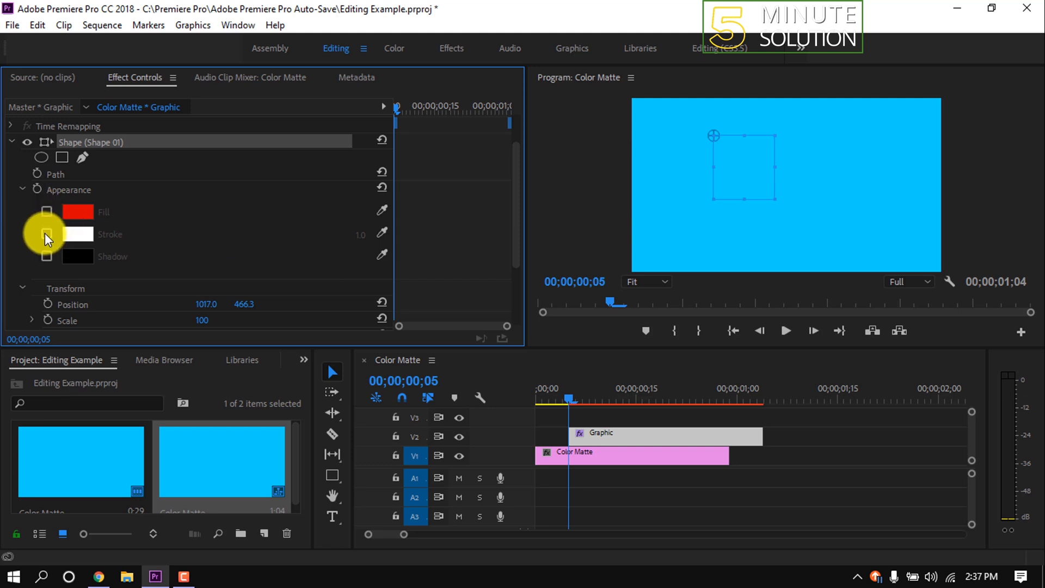
Step: Enable Stroke on the hollow square and set its colour to dark olive
{"action": "left_click", "coordinate": [46, 234]}
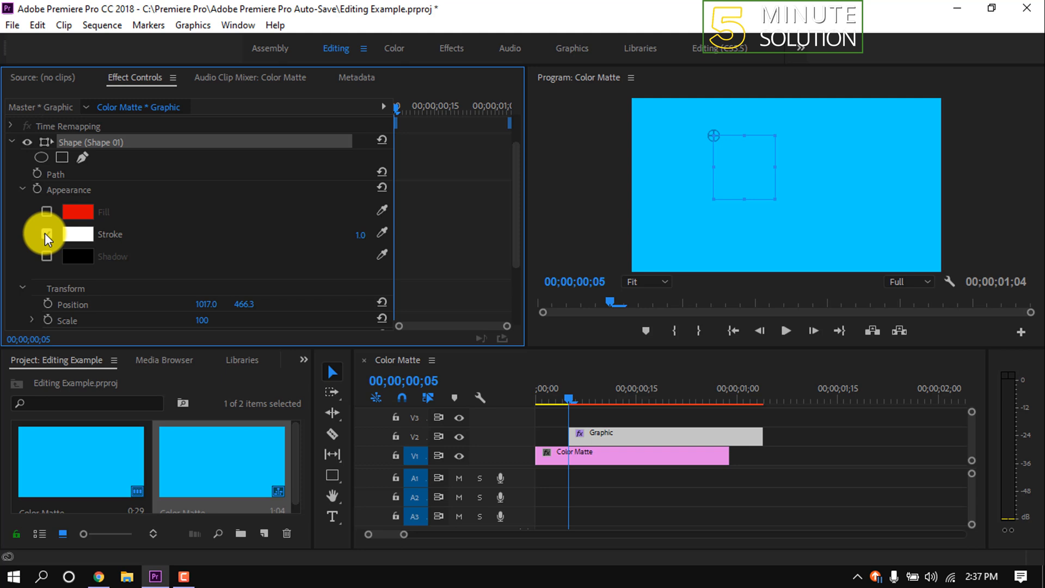
{"action": "left_click", "coordinate": [46, 235]}
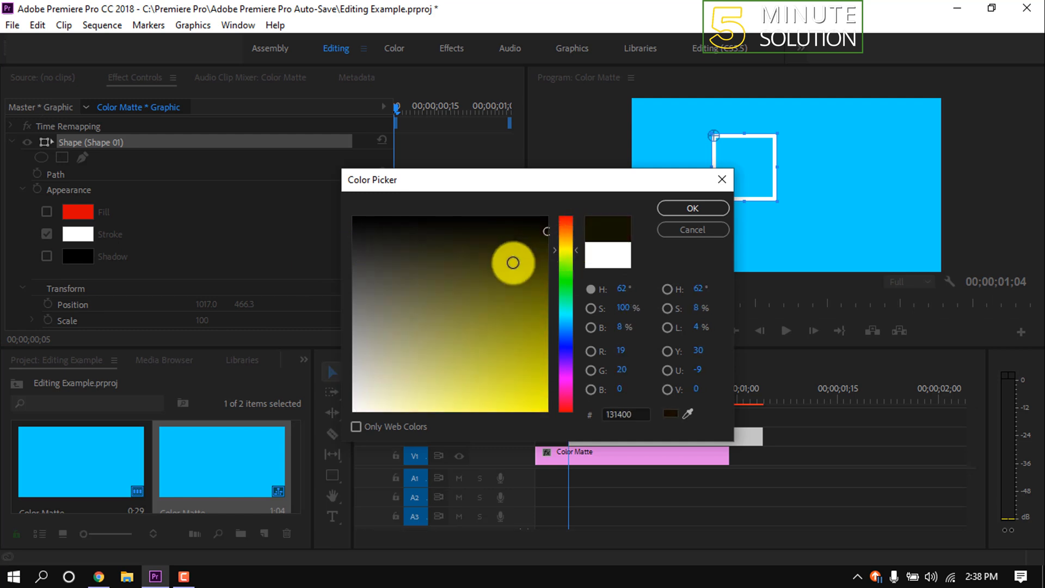
{"action": "left_click", "coordinate": [692, 208]}
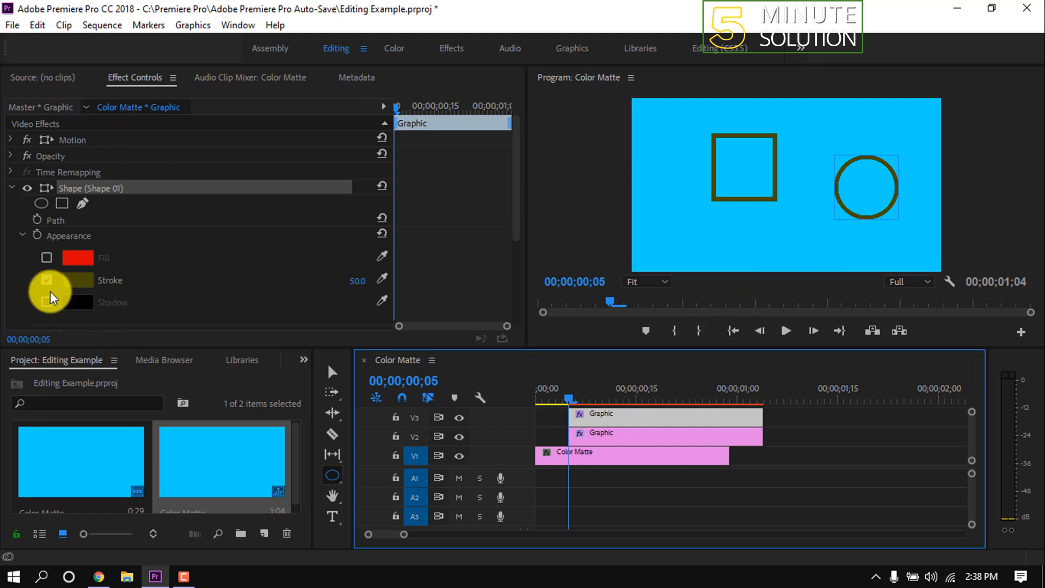
Step: Enable Fill on the olive-outlined circle and set the fill colour to black
{"action": "left_click", "coordinate": [46, 257]}
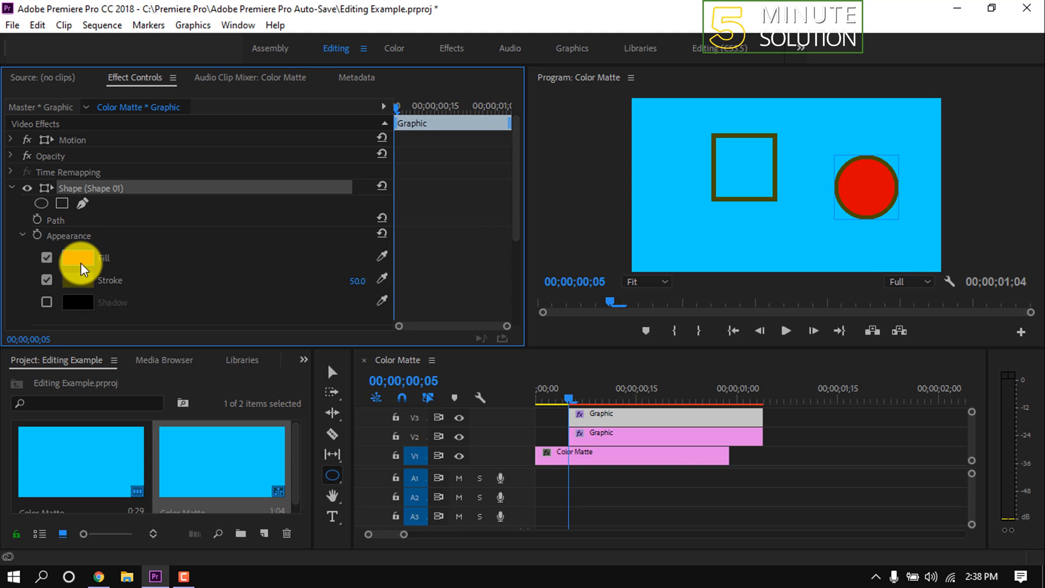
{"action": "left_click", "coordinate": [77, 257]}
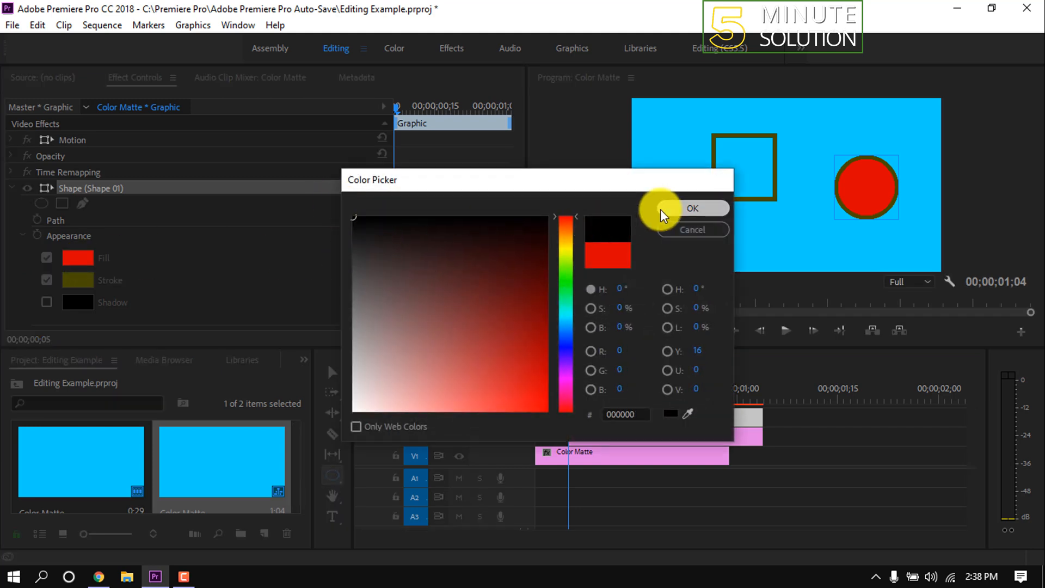
{"action": "left_click", "coordinate": [699, 208]}
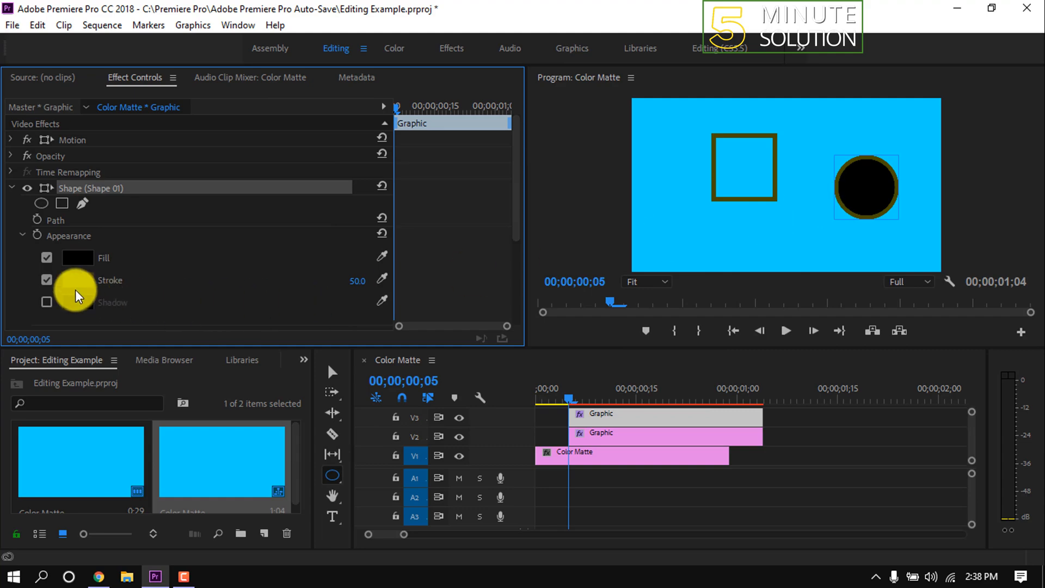